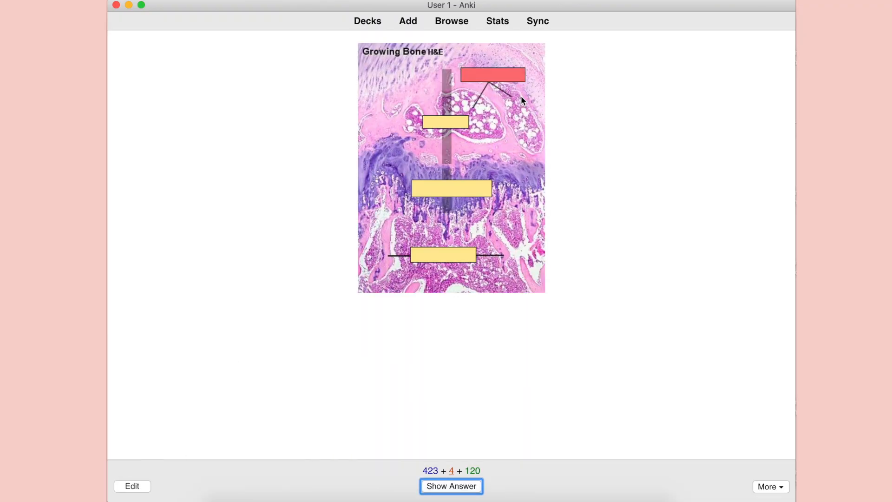
Reveal the Growing Bone card's answer to uncover the 'bone marrow' label
{"action": "left_click", "coordinate": [451, 486]}
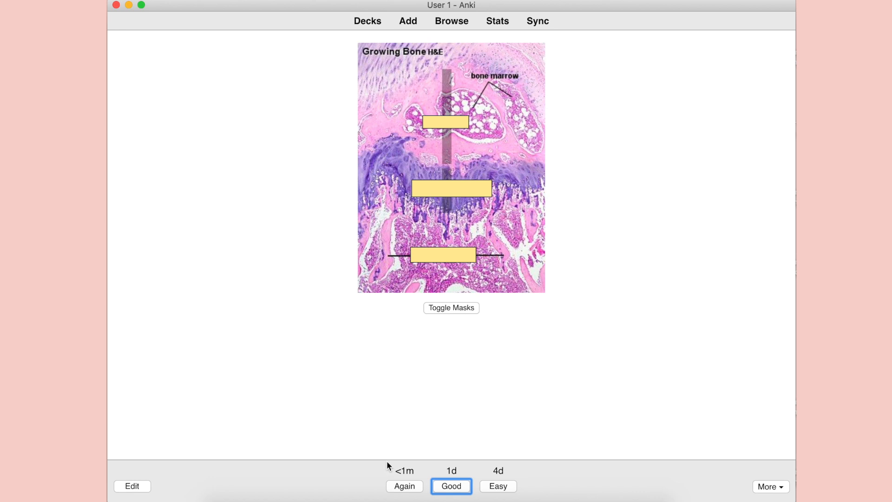
{"action": "mouse_move", "coordinate": [404, 486]}
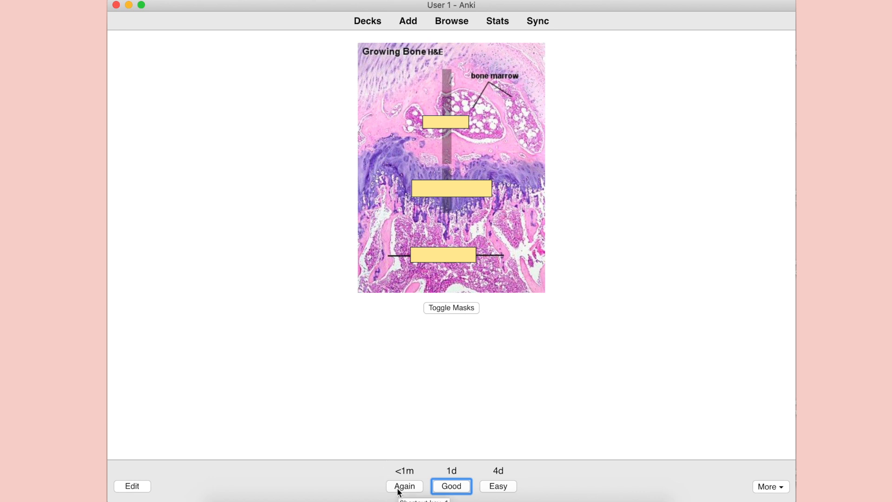
Rate Growing Bone, reveal and rate the adipocytes muscle card, then reveal 'Haversian canal'
{"action": "left_click", "coordinate": [451, 486]}
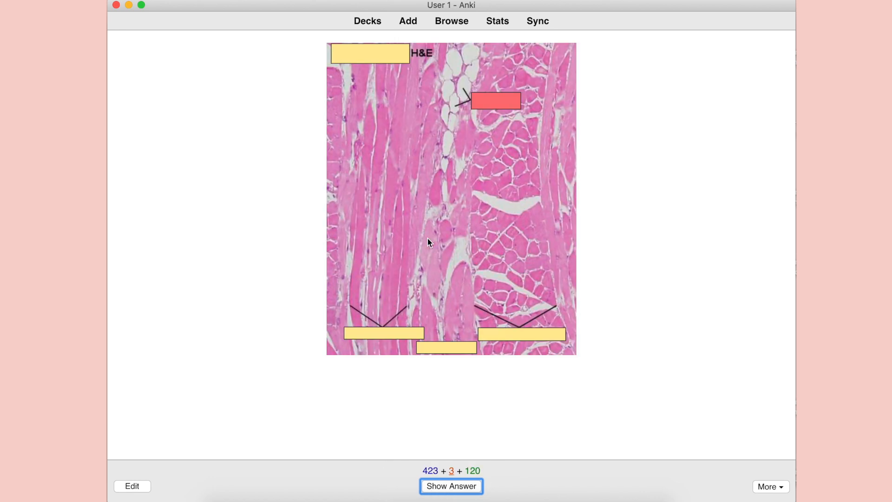
{"action": "mouse_move", "coordinate": [466, 88]}
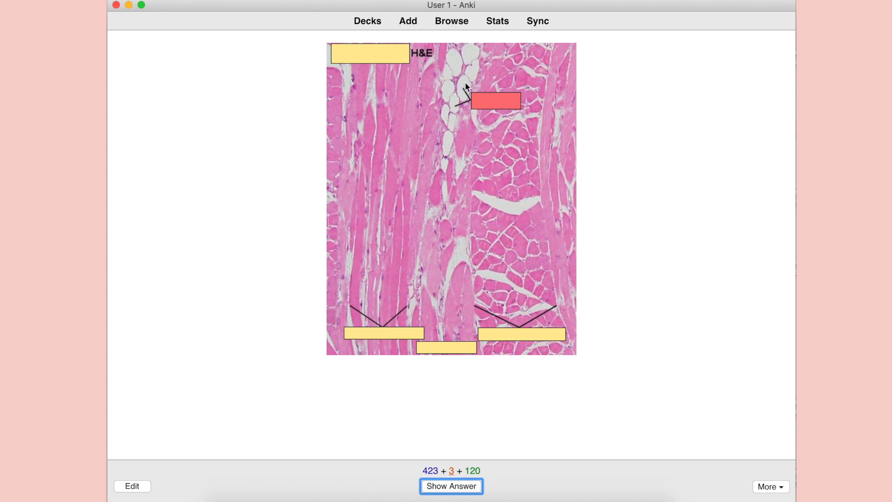
{"action": "left_click", "coordinate": [451, 486]}
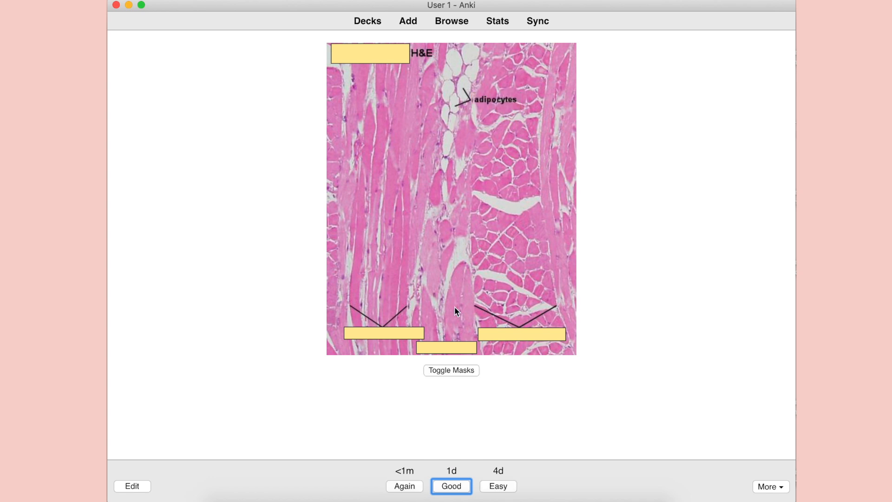
{"action": "left_click", "coordinate": [451, 486]}
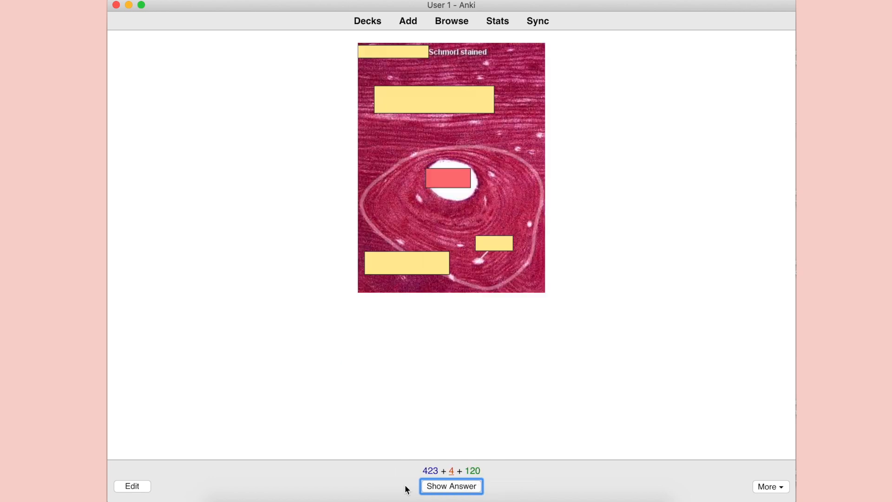
{"action": "left_click", "coordinate": [451, 499]}
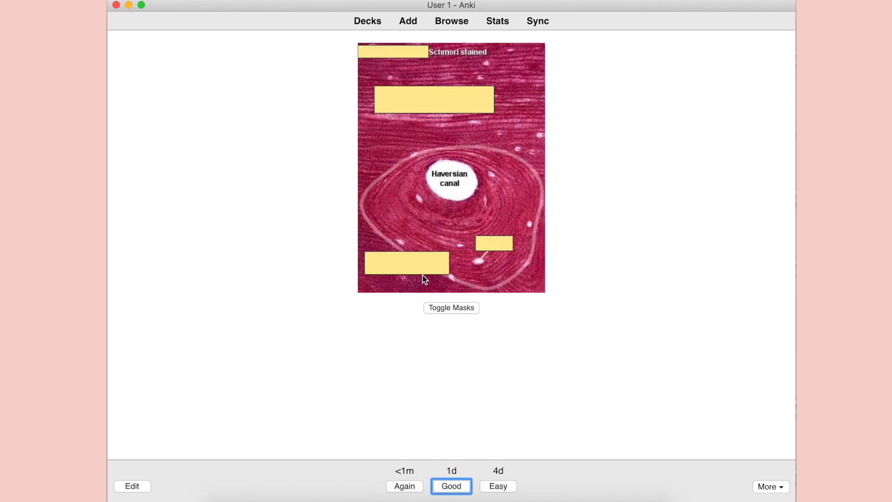
{"action": "mouse_move", "coordinate": [503, 484]}
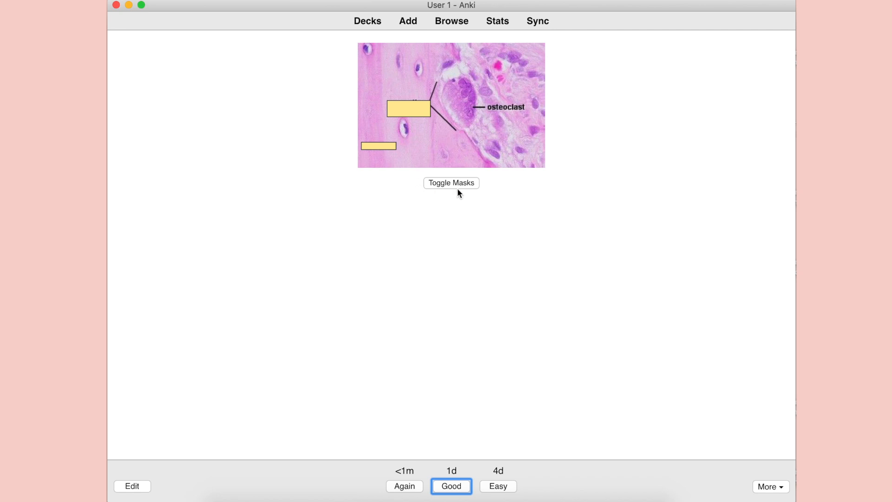
Toggle masks off on the osteoclast card to show 'resorption bay' and 'bone'
{"action": "left_click", "coordinate": [451, 184]}
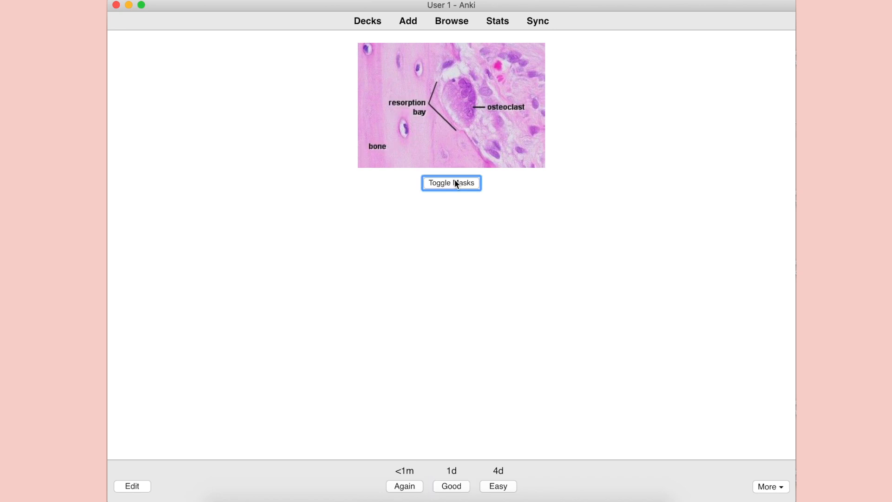
{"action": "mouse_move", "coordinate": [420, 223]}
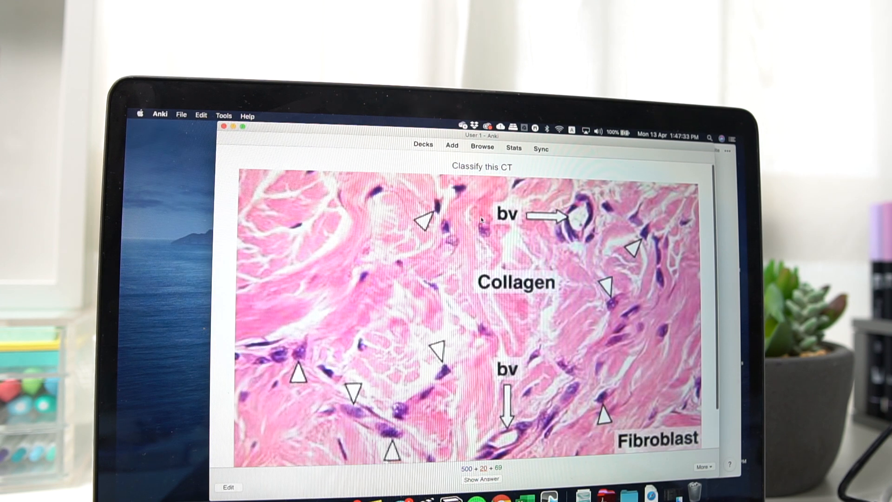
Open the Browse window on the ANAT2008 image occlusion note
{"action": "left_click", "coordinate": [482, 147]}
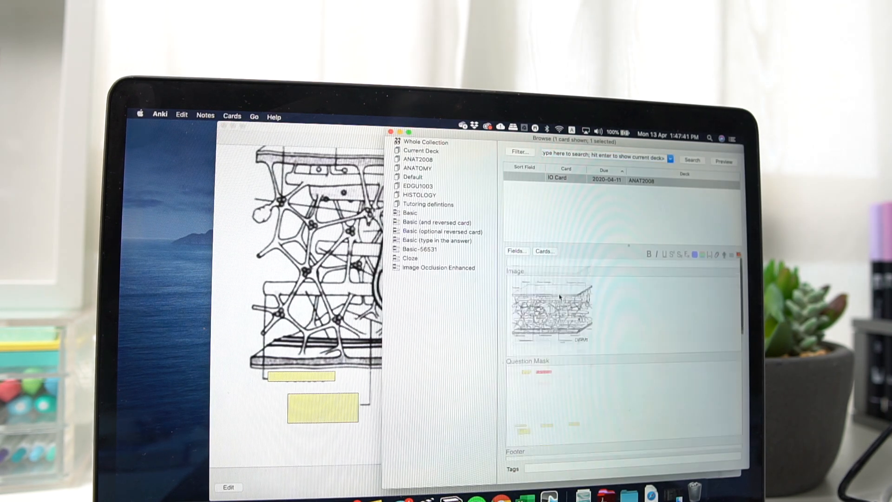